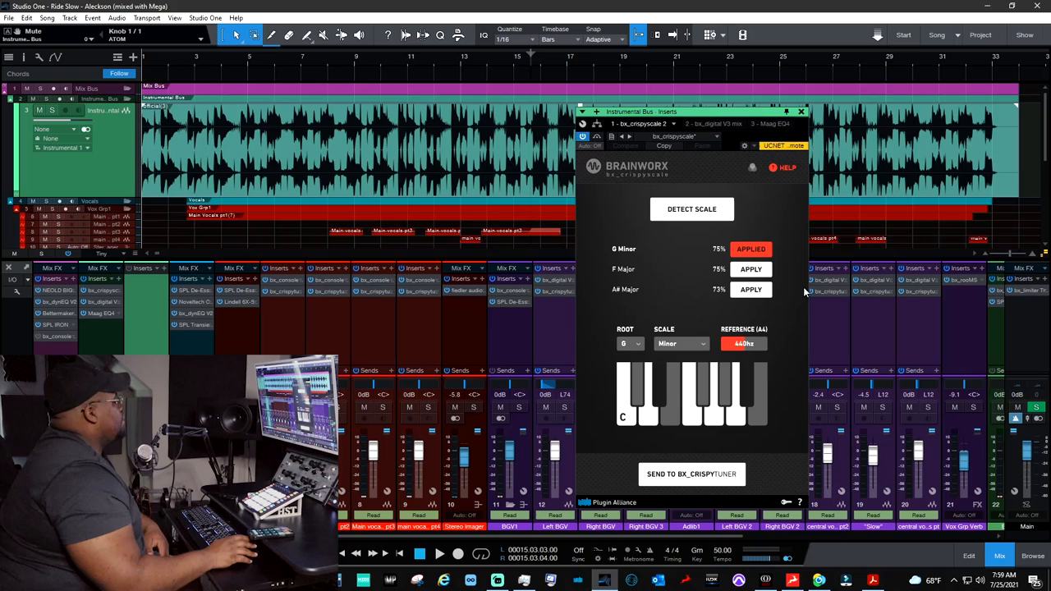
pyautogui.moveTo(749, 269)
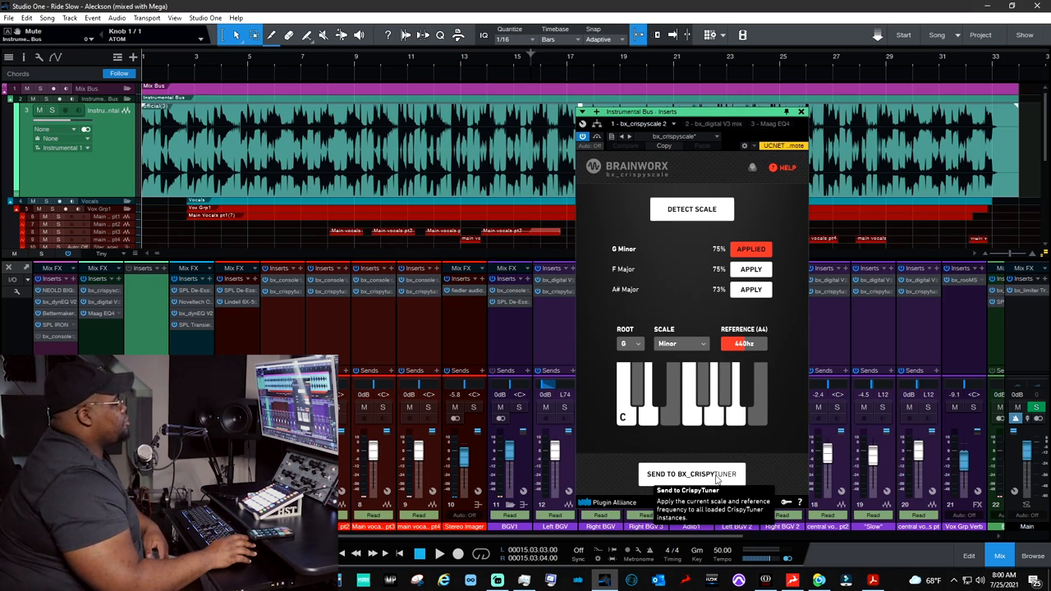
pyautogui.moveTo(283, 292)
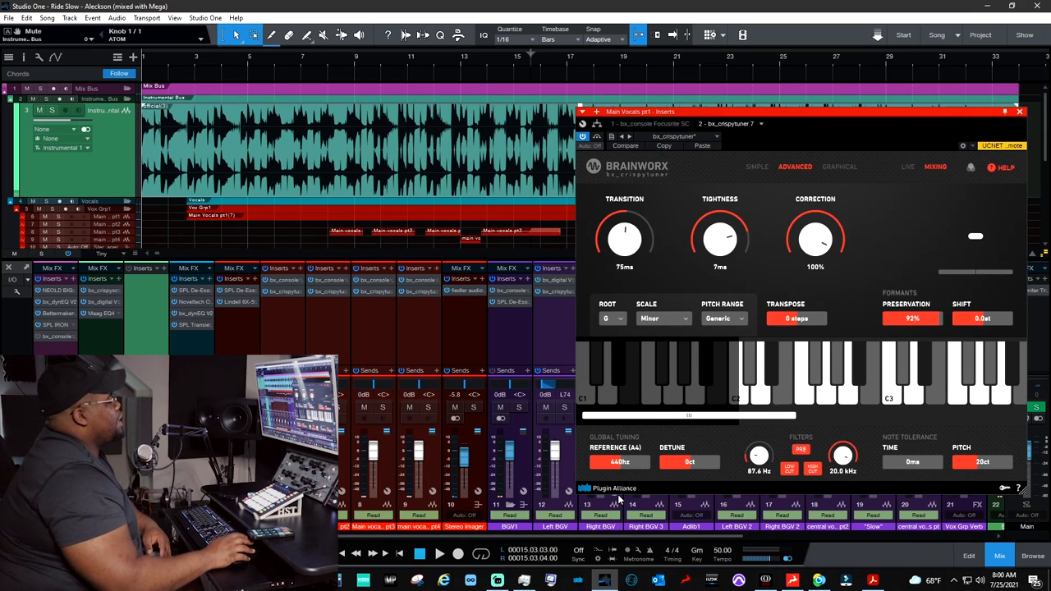
pyautogui.moveTo(725, 443)
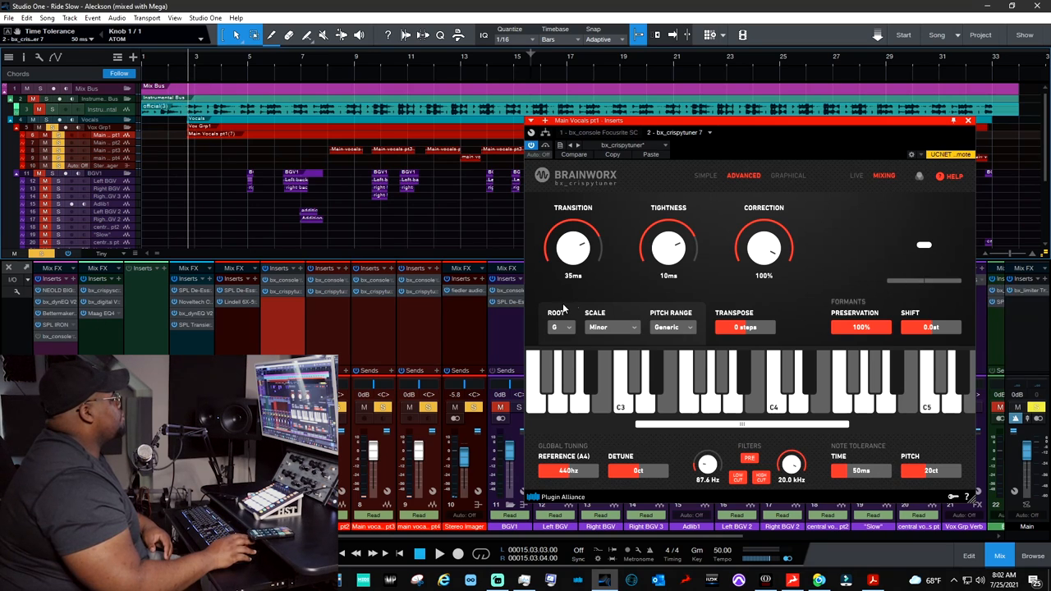
pyautogui.moveTo(668, 248)
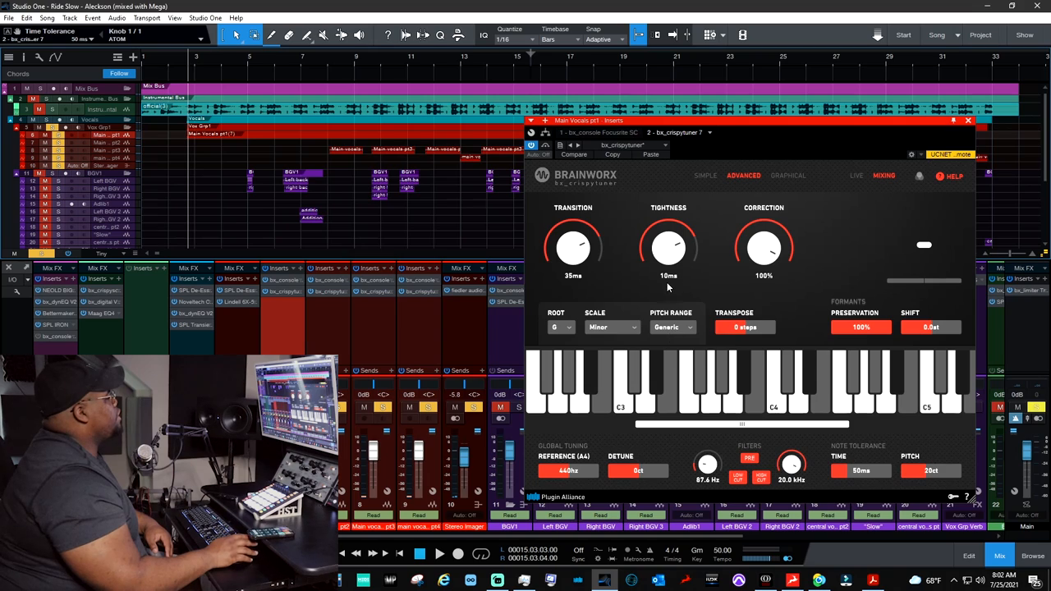
pyautogui.moveTo(669, 248)
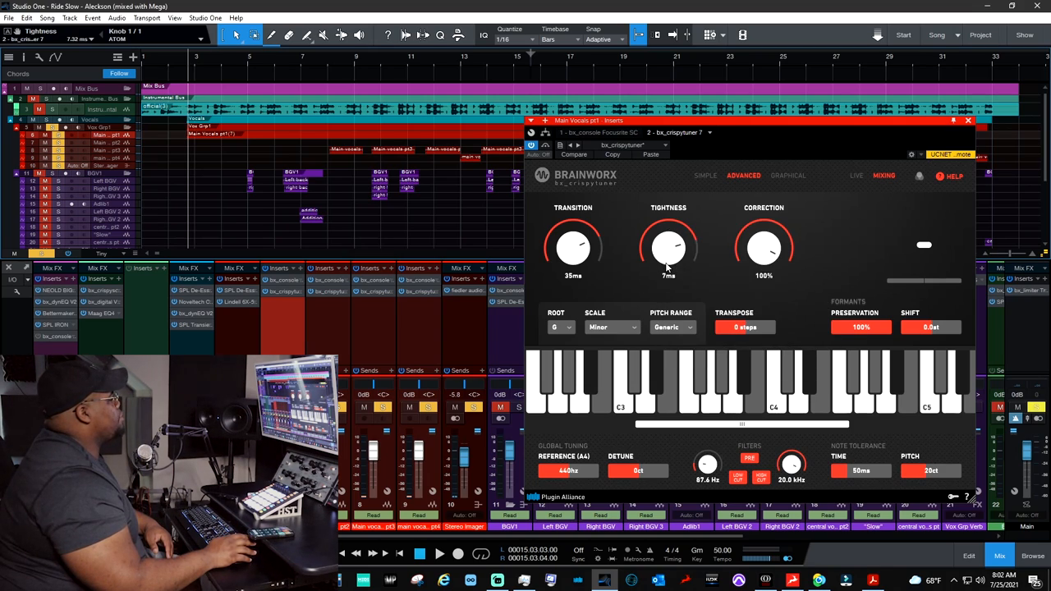
pyautogui.moveTo(638, 309)
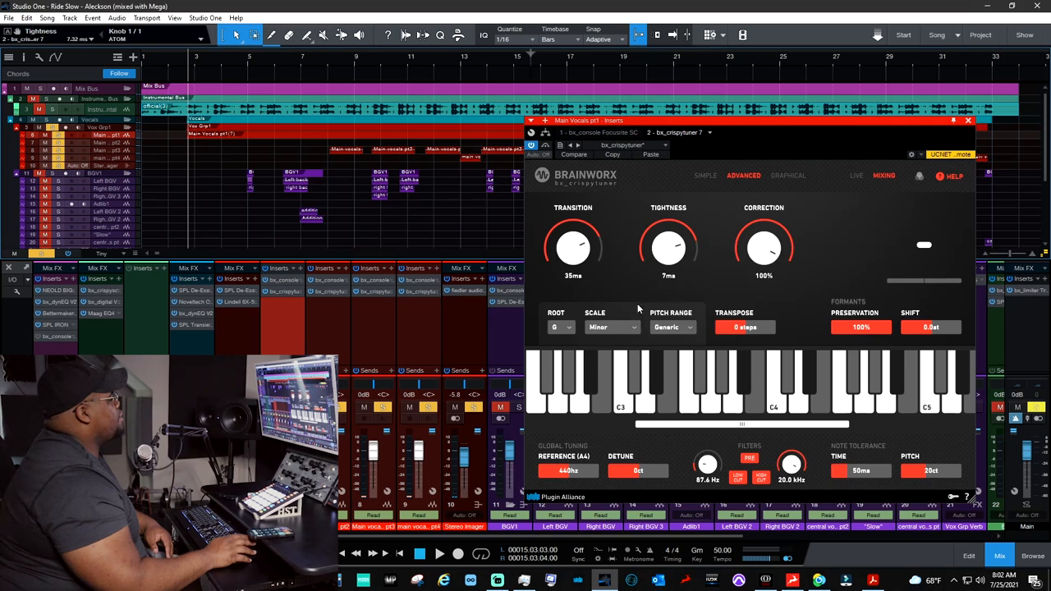
pyautogui.moveTo(668, 247)
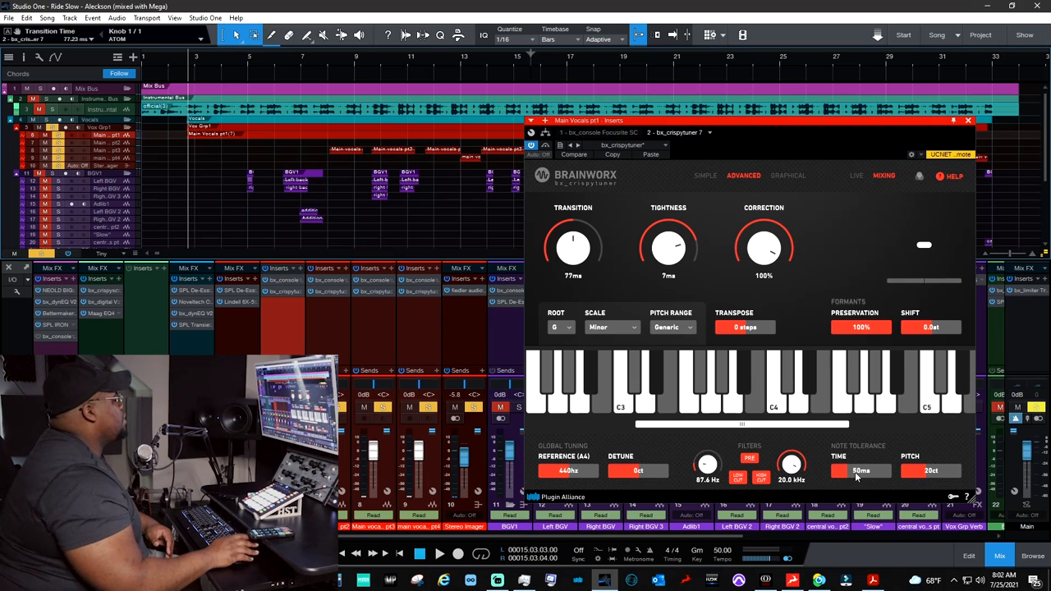
pyautogui.moveTo(836, 489)
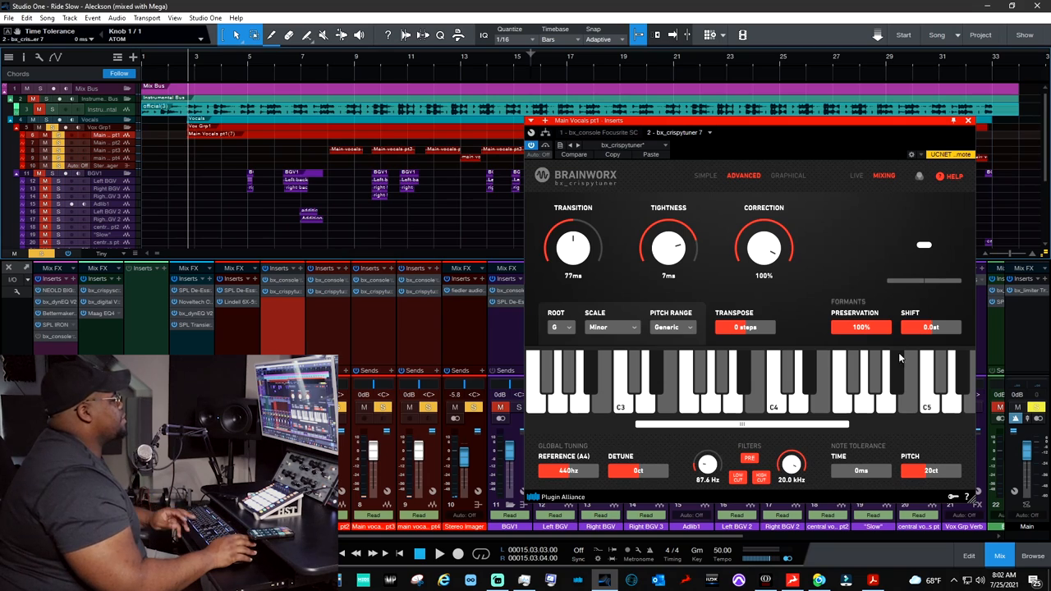
pyautogui.moveTo(838, 477)
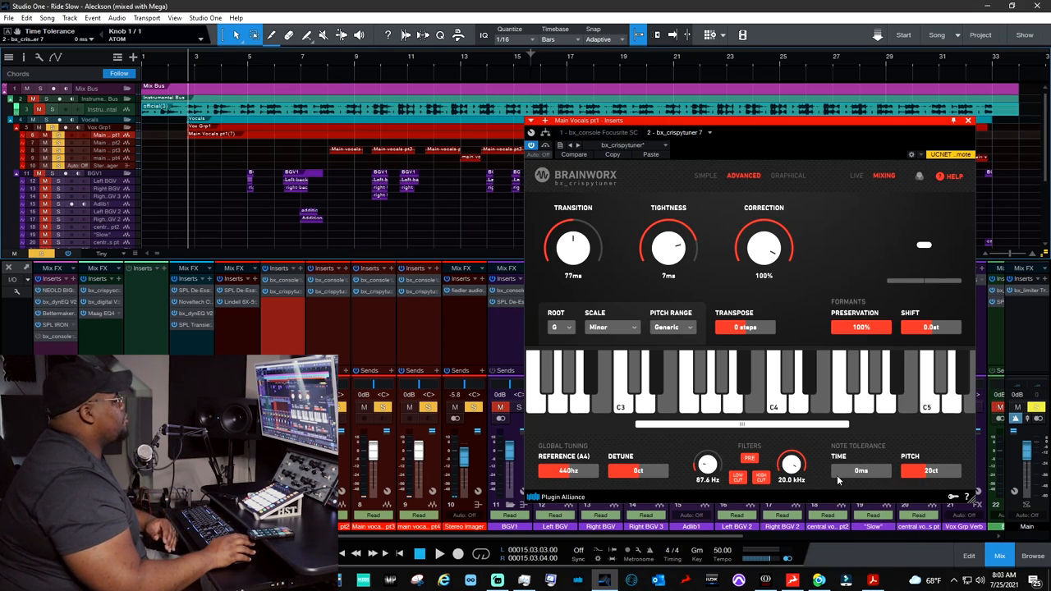
pyautogui.moveTo(861, 470)
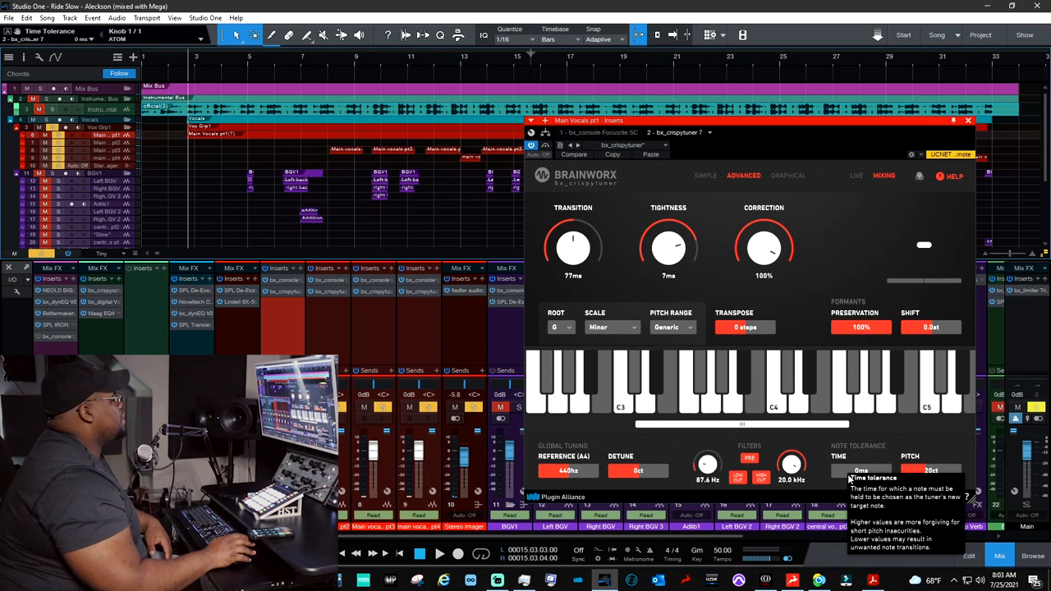
pyautogui.moveTo(854, 424)
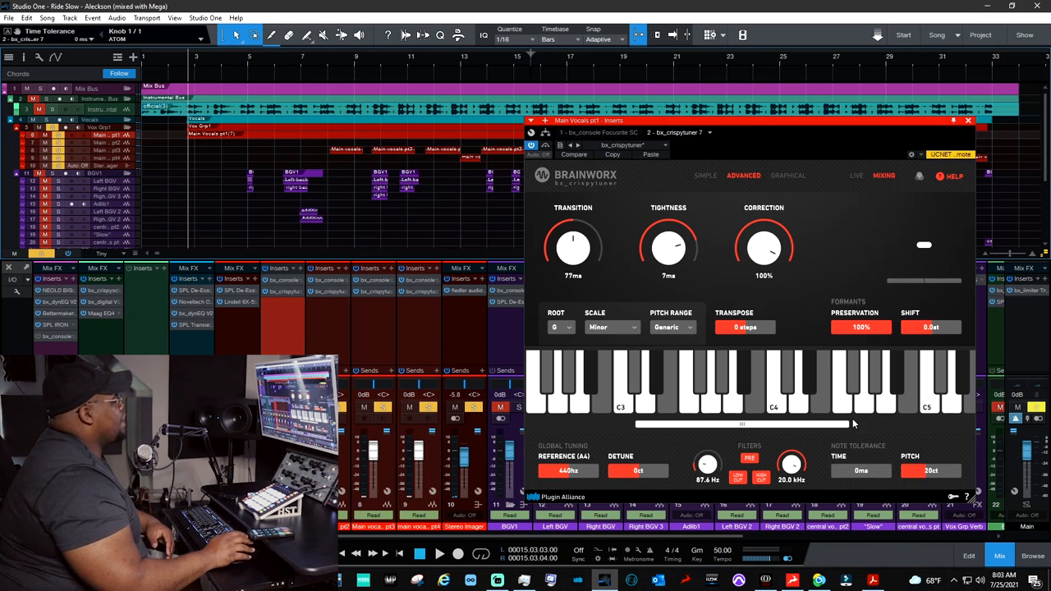
pyautogui.moveTo(813, 367)
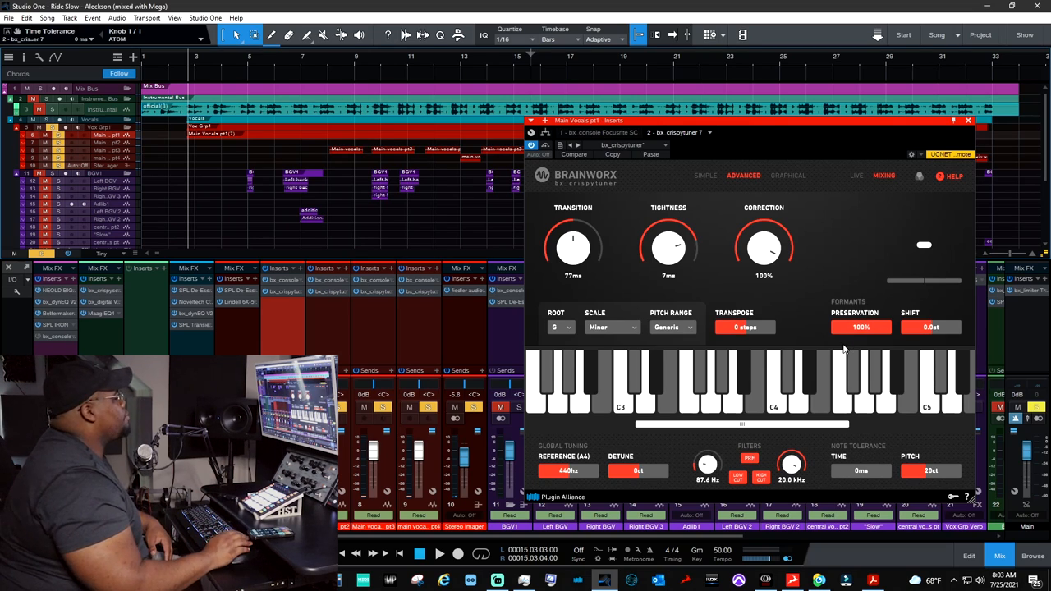
pyautogui.moveTo(860, 327)
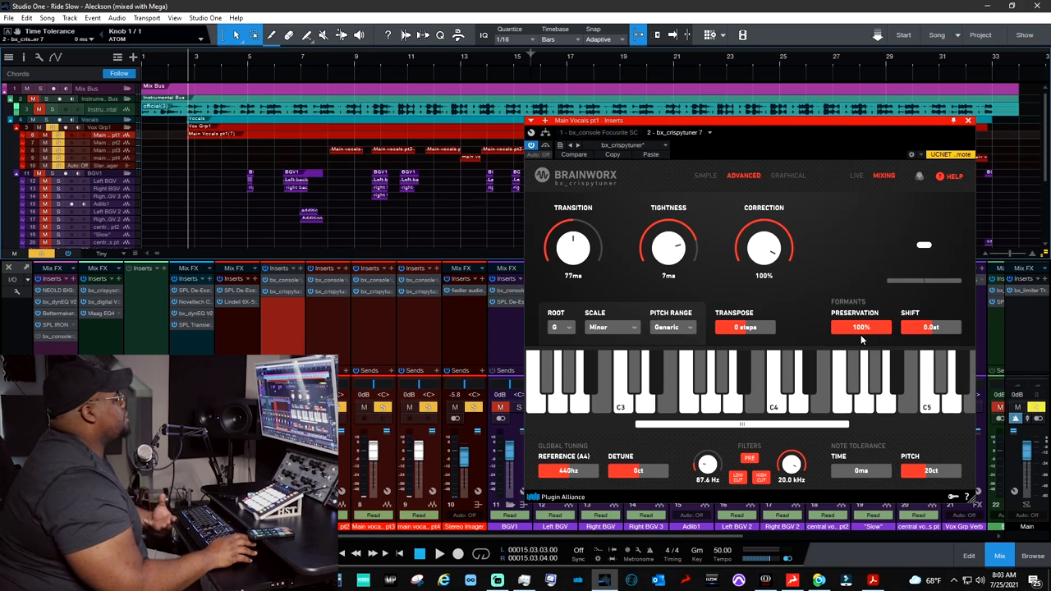
# Lower the Formant Preservation value from 100% down to 92%.
pyautogui.moveTo(860, 327); pyautogui.dragTo(861, 337)
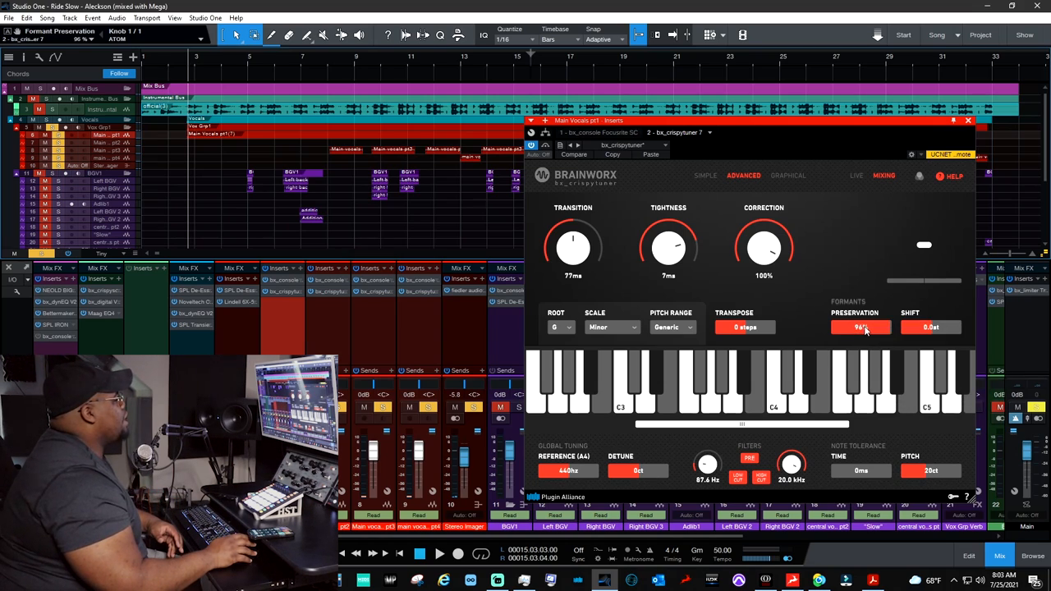
pyautogui.moveTo(861, 326); pyautogui.dragTo(861, 320)
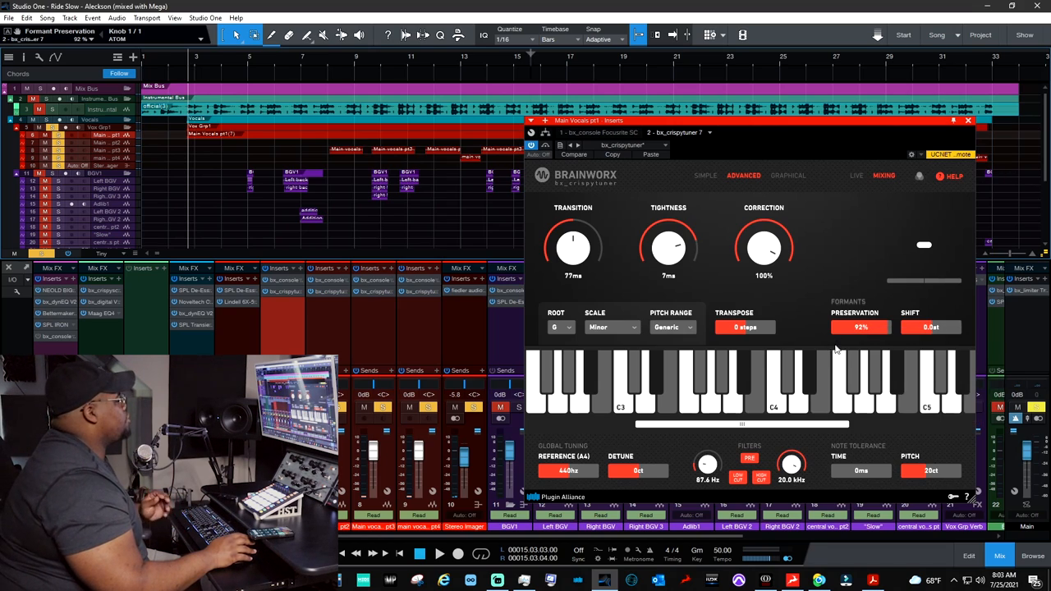
pyautogui.moveTo(825, 340)
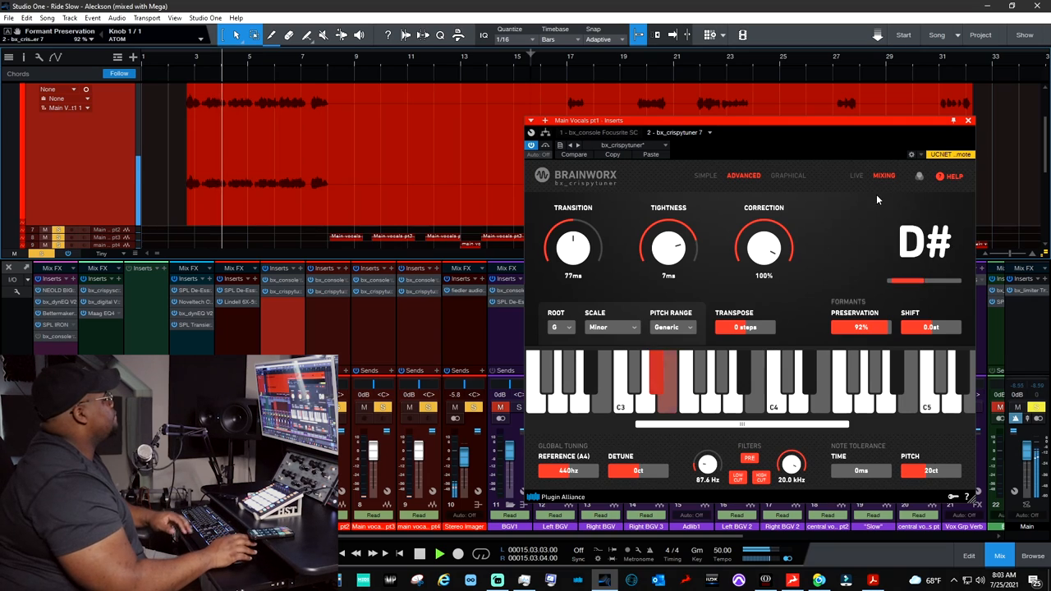
pyautogui.moveTo(572, 246)
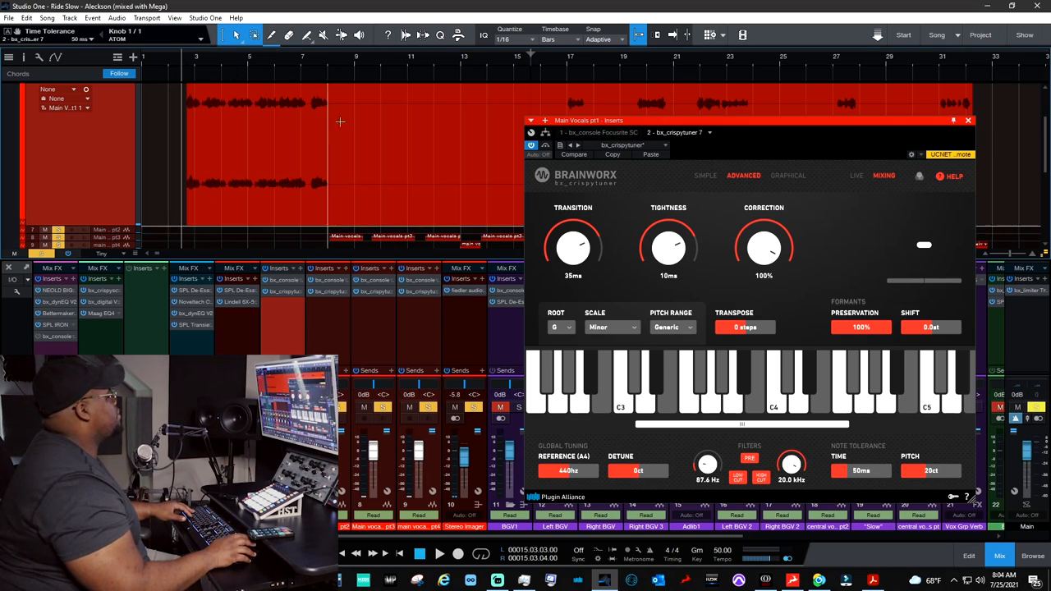
pyautogui.moveTo(813, 286)
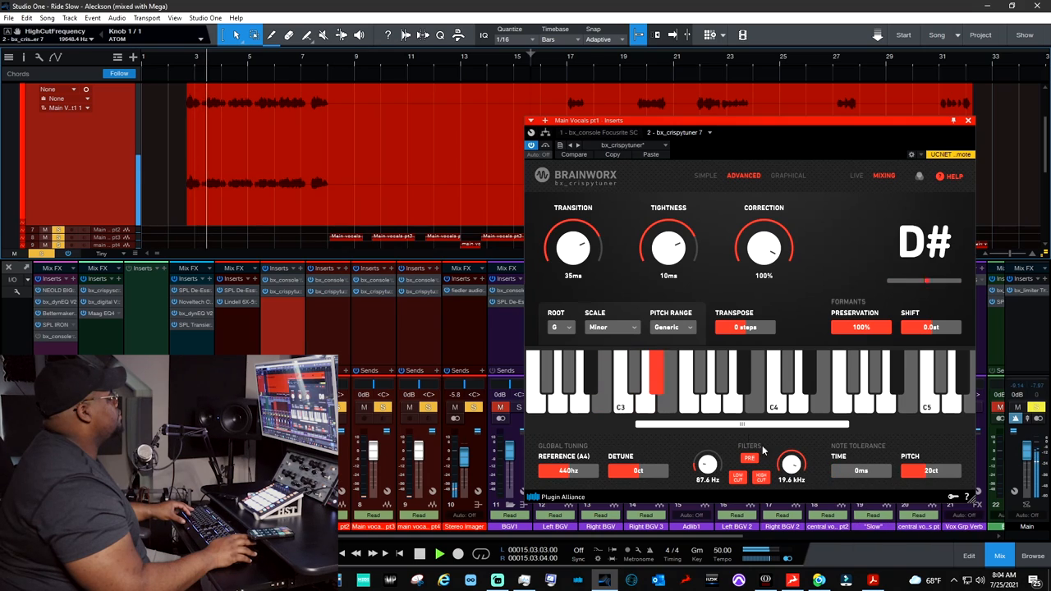
pyautogui.moveTo(573, 248)
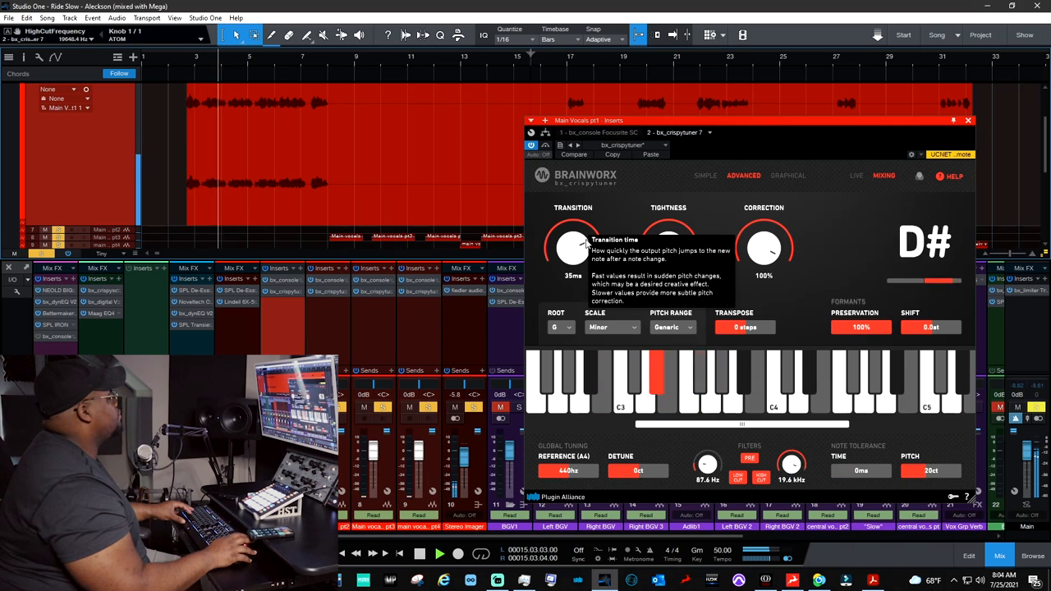
# Raise the Transition knob to about 63 ms and compare against the tuned playback.
pyautogui.moveTo(572, 248); pyautogui.dragTo(578, 233)
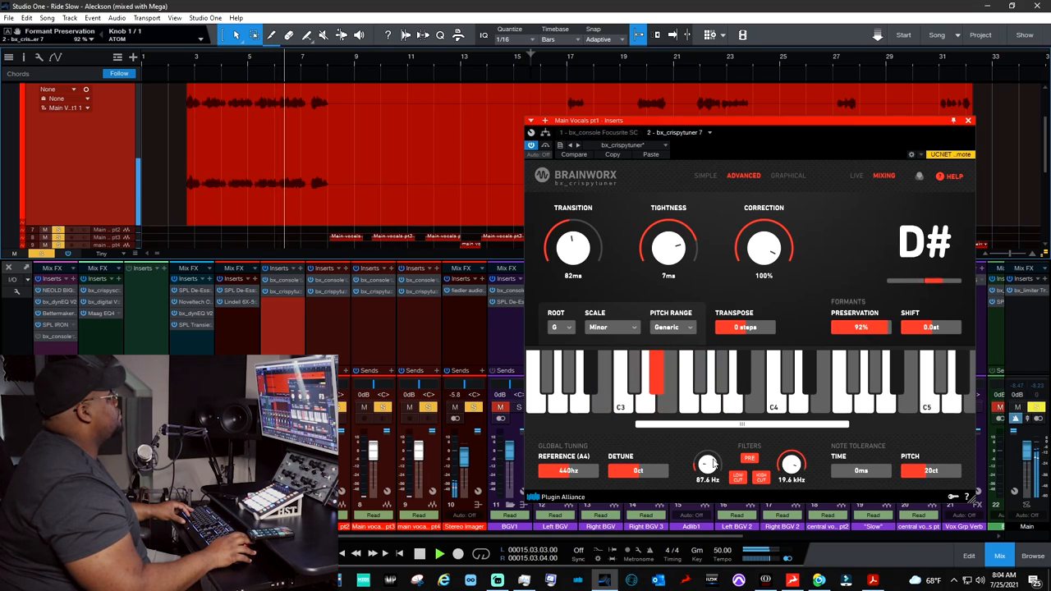
pyautogui.click(688, 378)
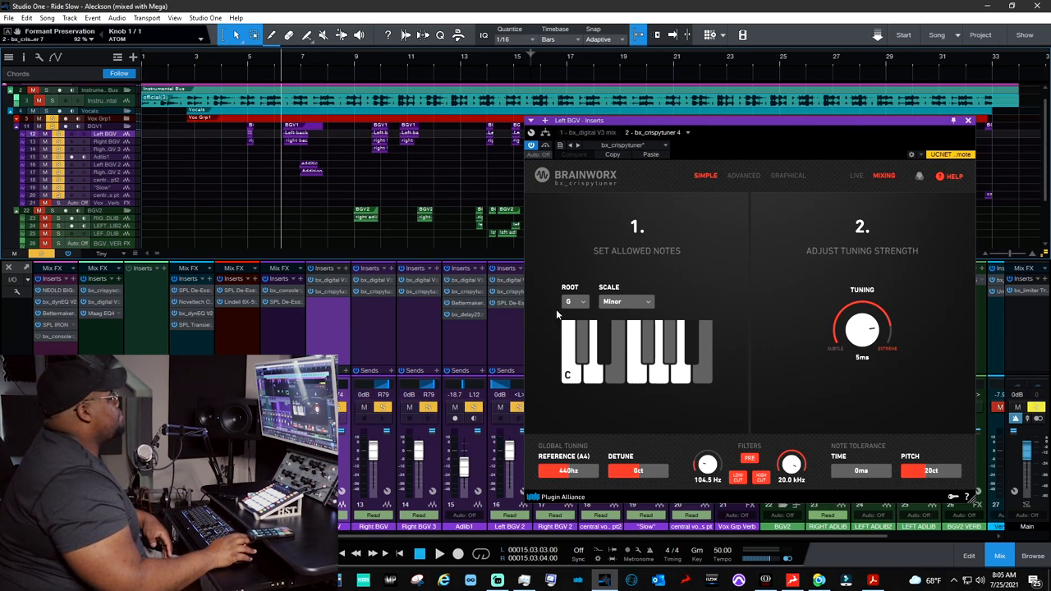
pyautogui.moveTo(575, 302)
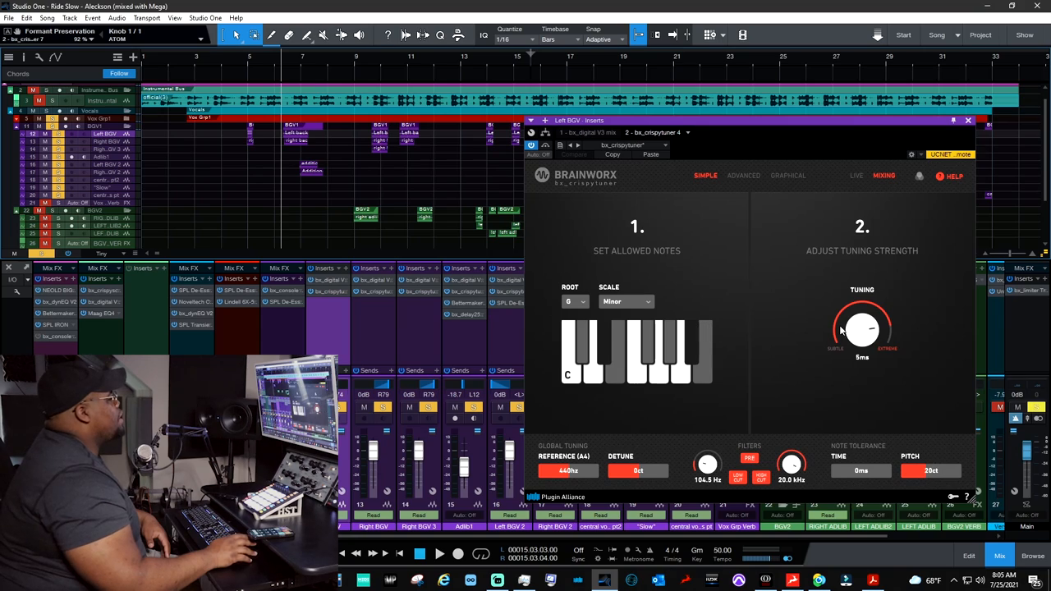
pyautogui.moveTo(862, 332)
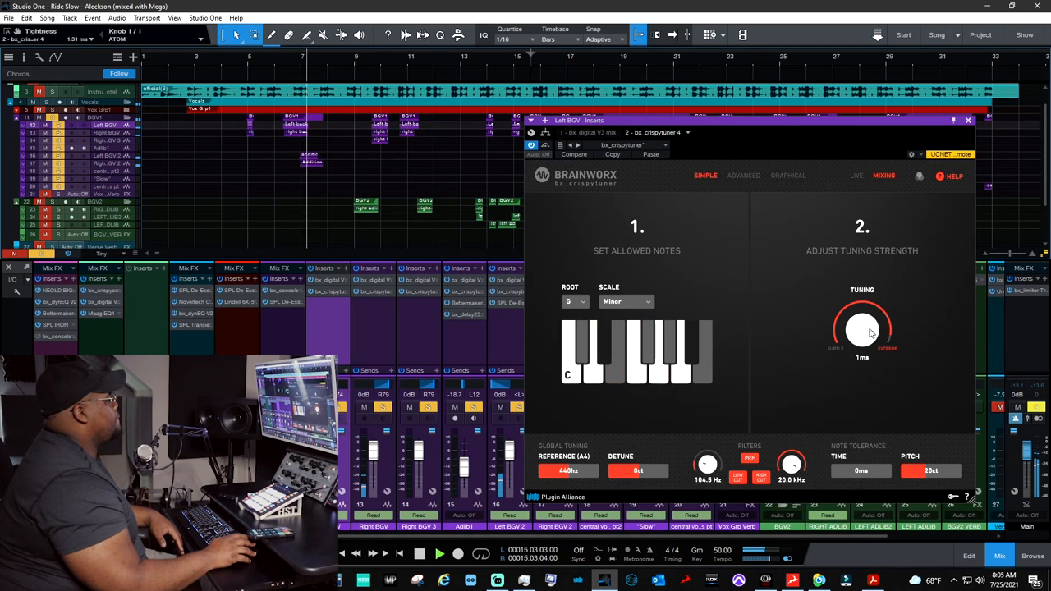
# Reset tuning strength to 5 ms and toggle one scale note off and back on.
pyautogui.moveTo(862, 328); pyautogui.dragTo(870, 336)
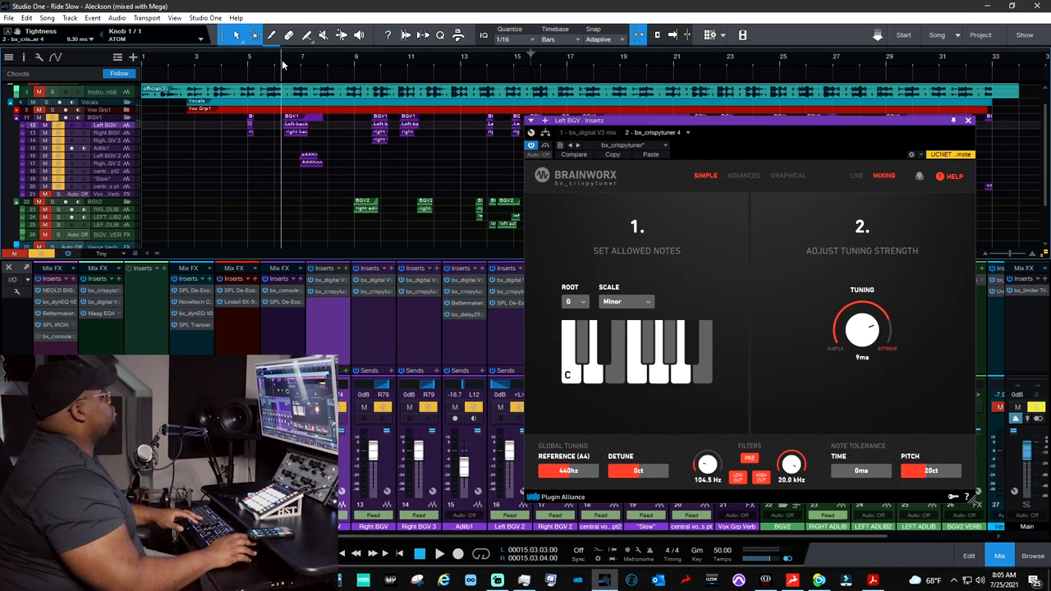
pyautogui.moveTo(847, 282)
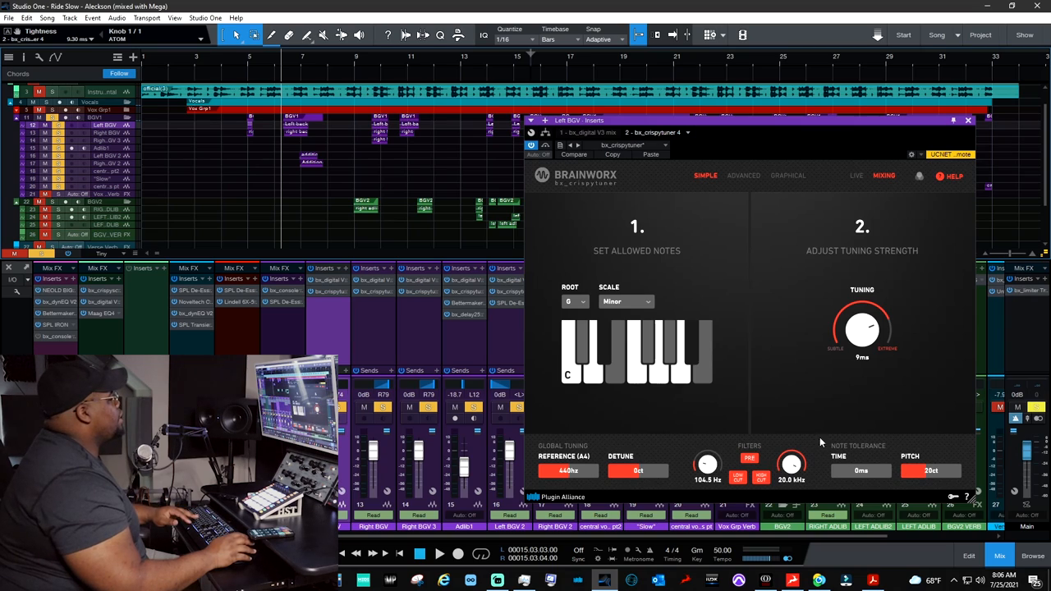
pyautogui.moveTo(787, 377)
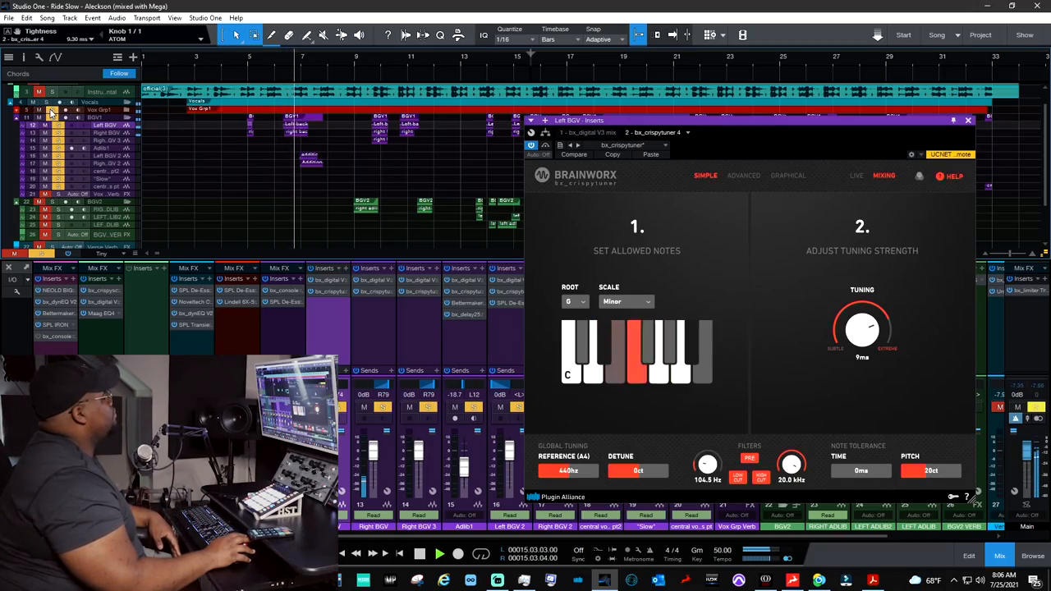
pyautogui.click(637, 353)
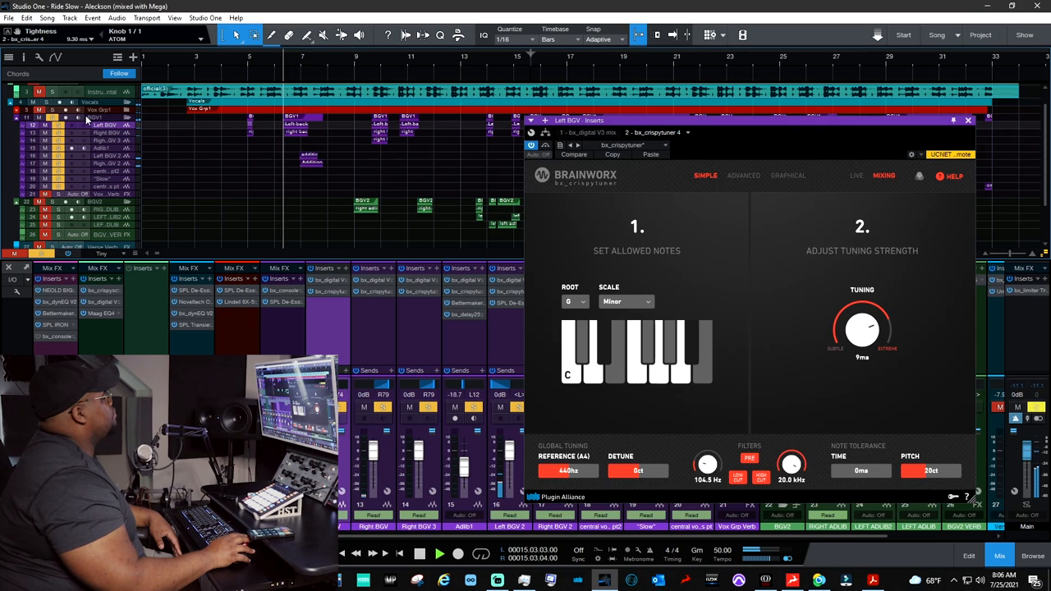
pyautogui.click(637, 353)
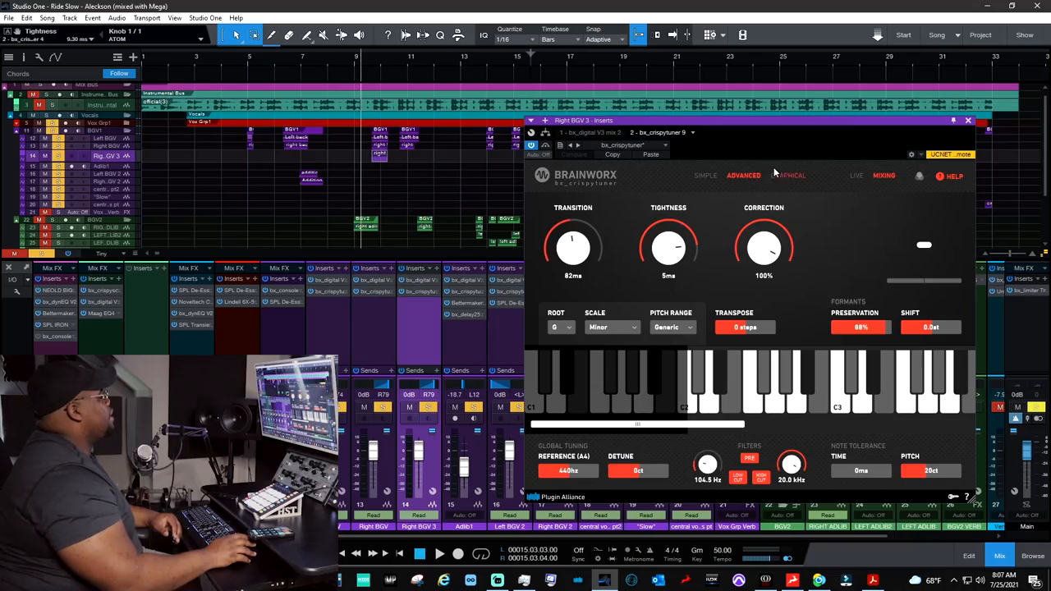
# Switch Right BGV 2's crispytuner to the GRAPHICAL note editor.
pyautogui.click(788, 174)
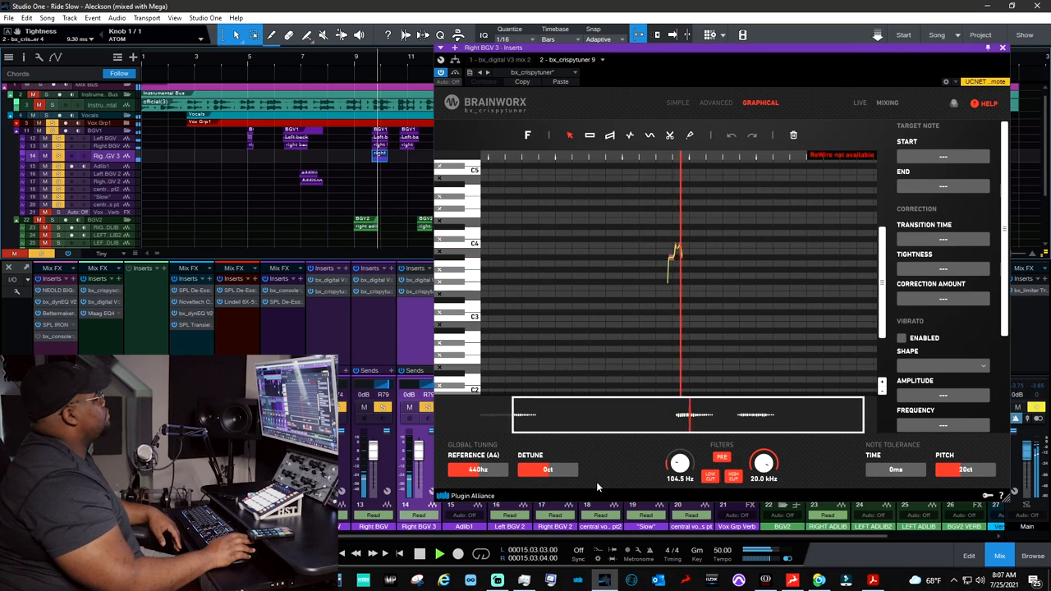
pyautogui.moveTo(803, 417)
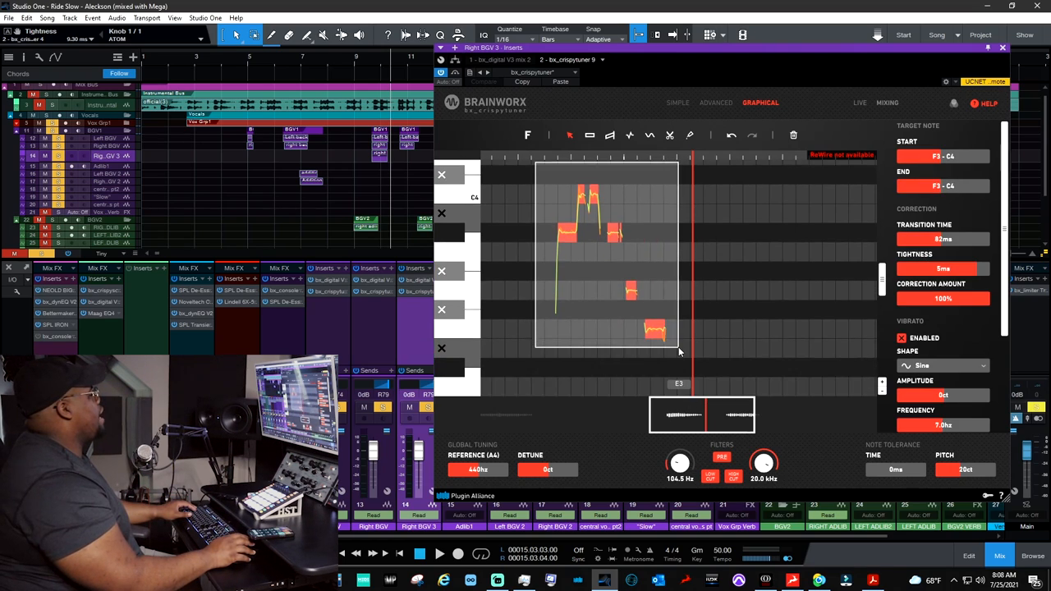
pyautogui.moveTo(920, 155)
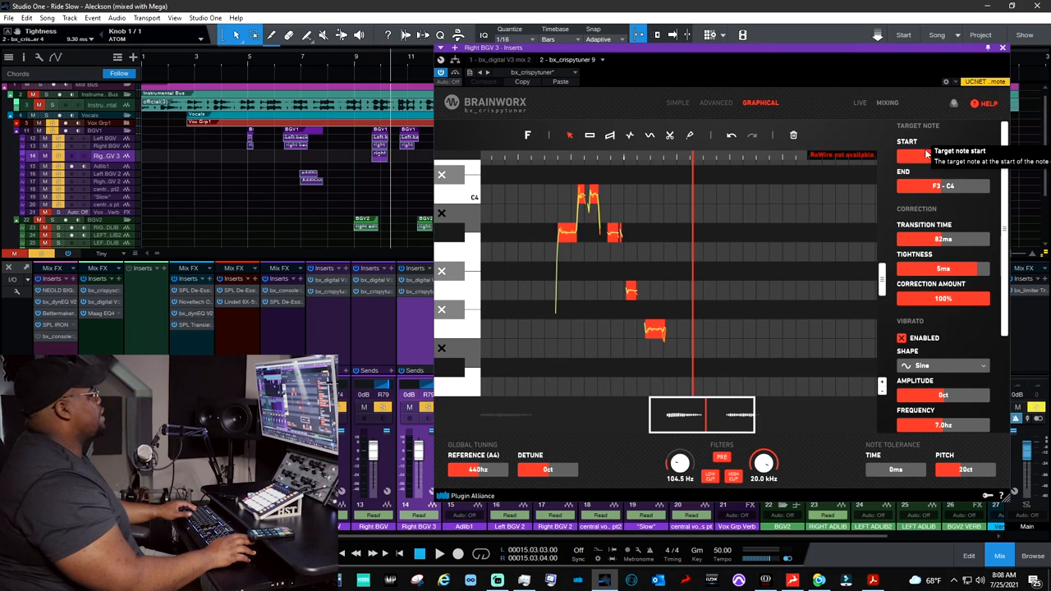
pyautogui.moveTo(943, 156)
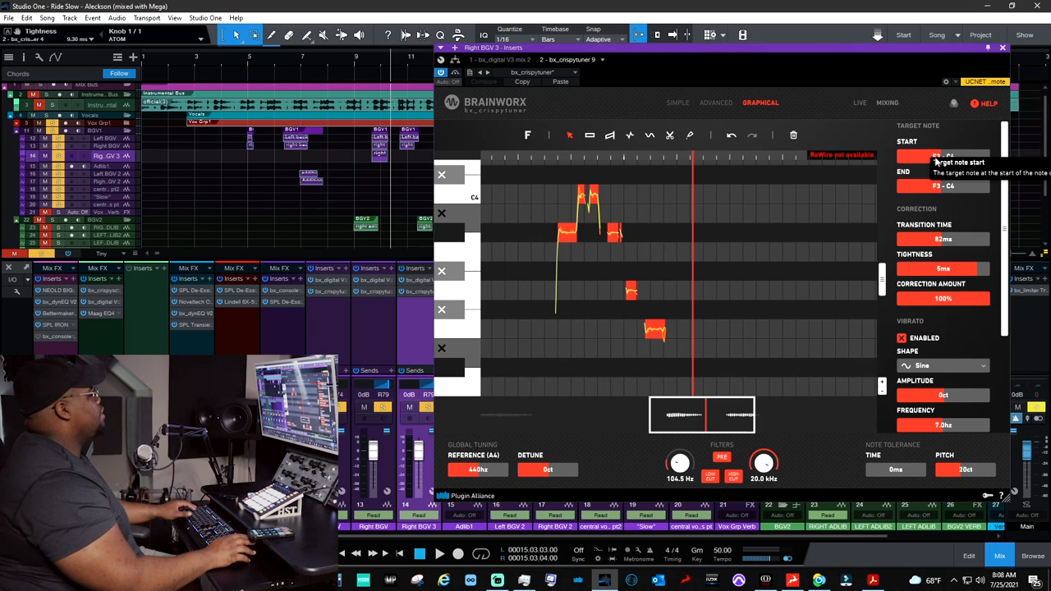
pyautogui.moveTo(826, 353)
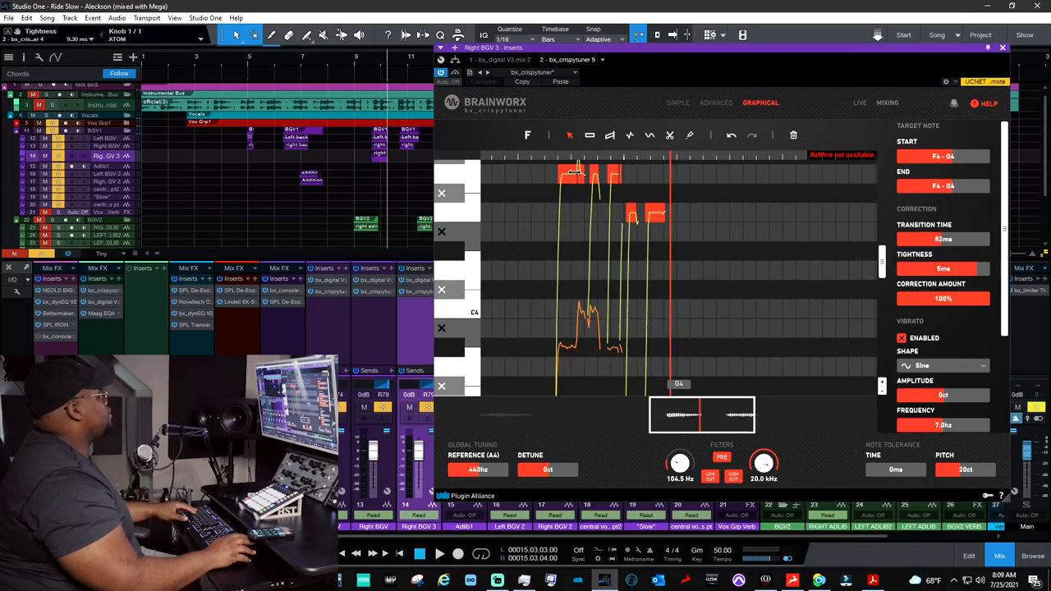
# Drag the harmony note blocks down toward F3–G3 and scroll the Transition Time value.
pyautogui.moveTo(575, 173); pyautogui.dragTo(574, 279)
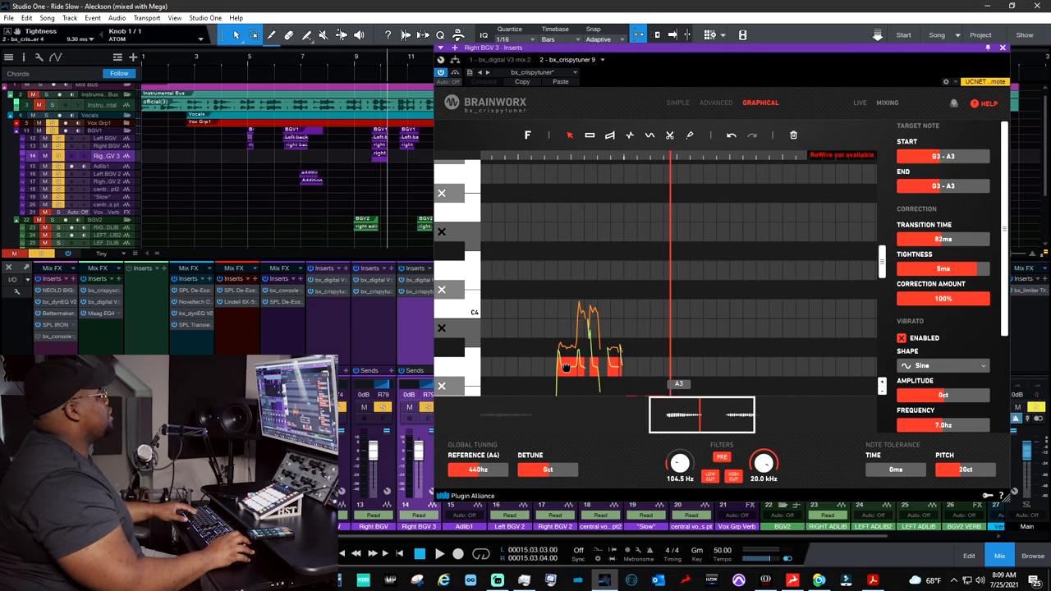
pyautogui.moveTo(566, 368); pyautogui.dragTo(575, 394)
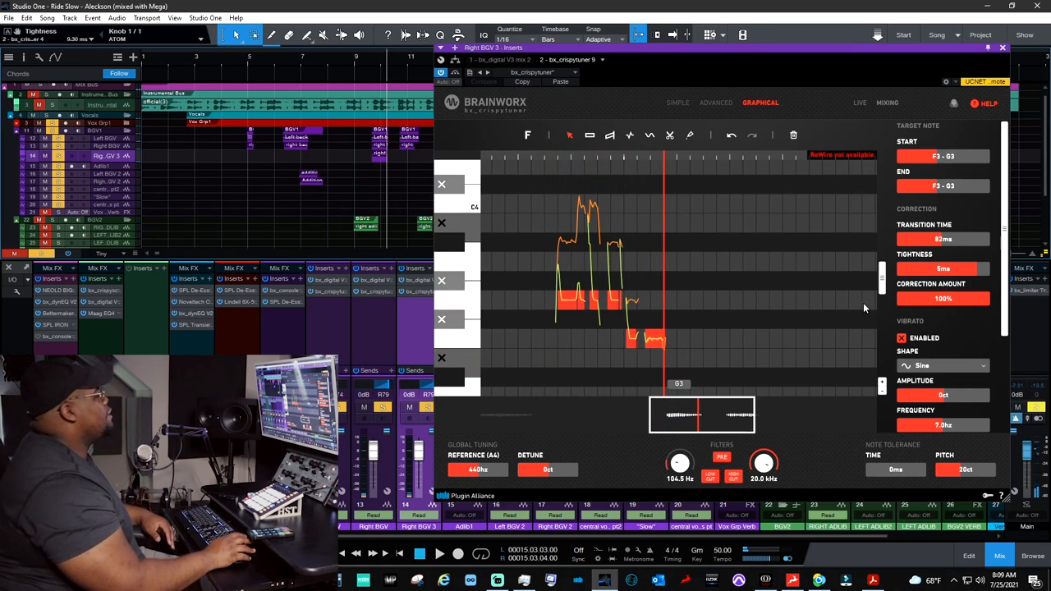
pyautogui.moveTo(942, 239)
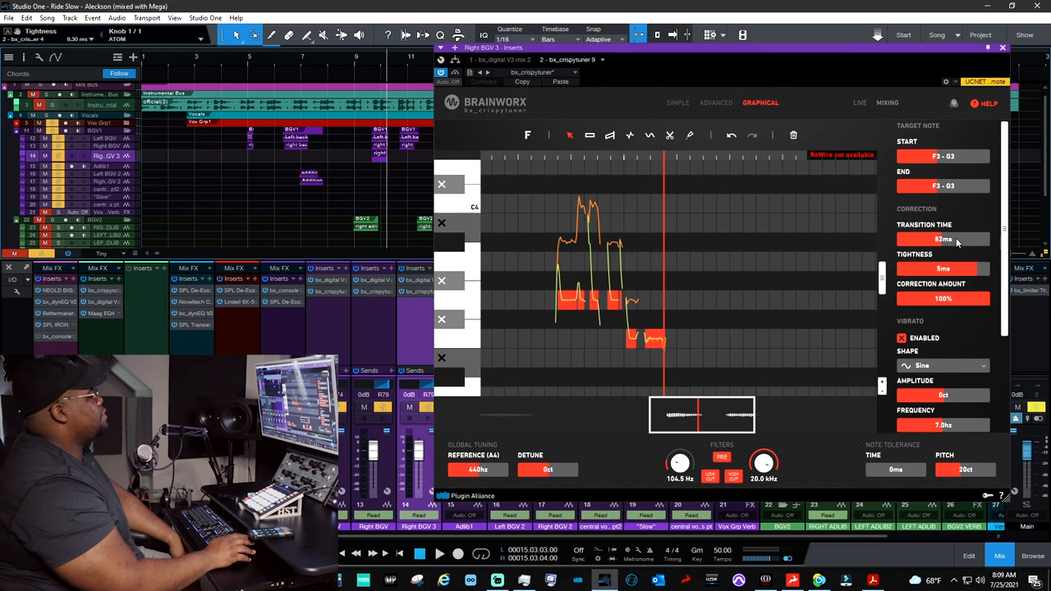
pyautogui.moveTo(953, 240)
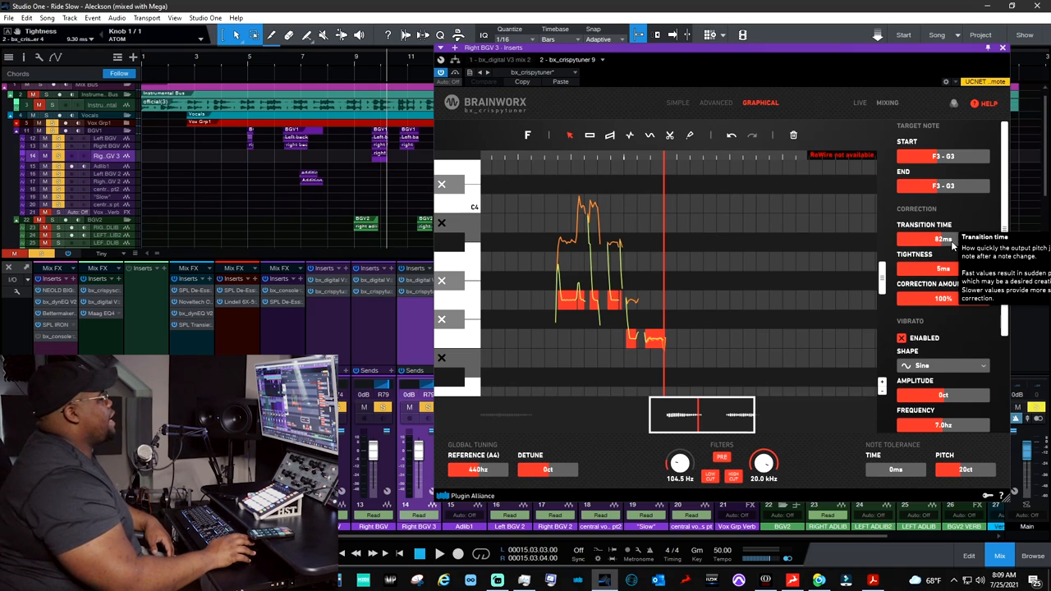
pyautogui.scroll(-3)
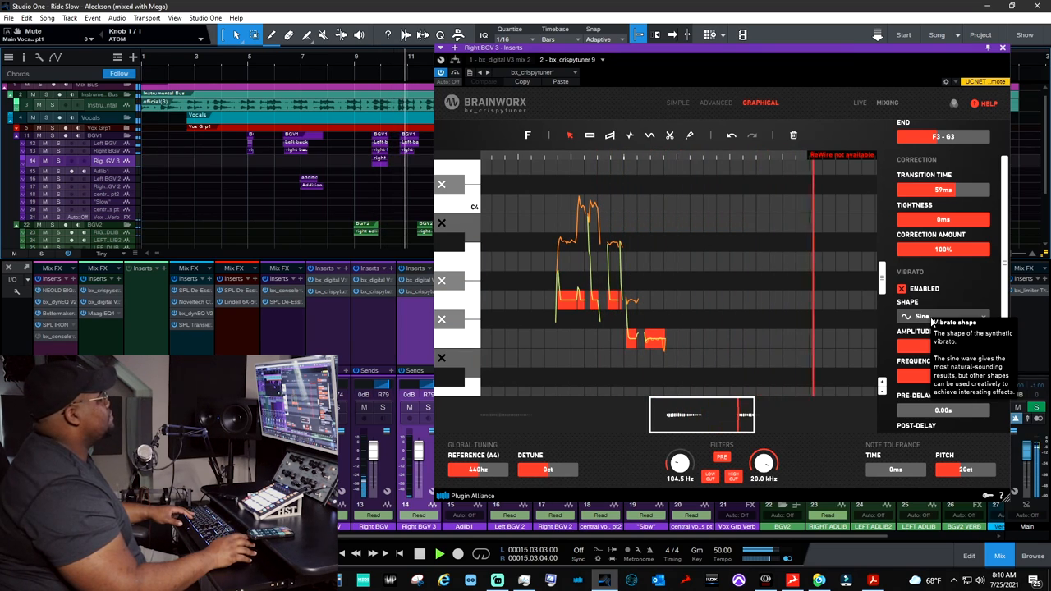
pyautogui.moveTo(824, 322)
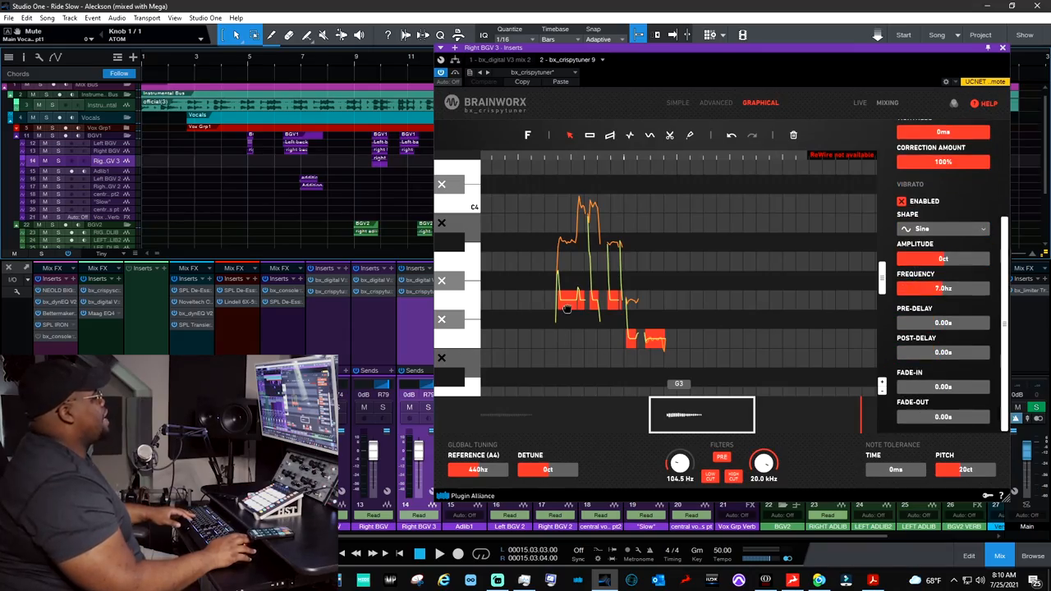
pyautogui.moveTo(943, 259)
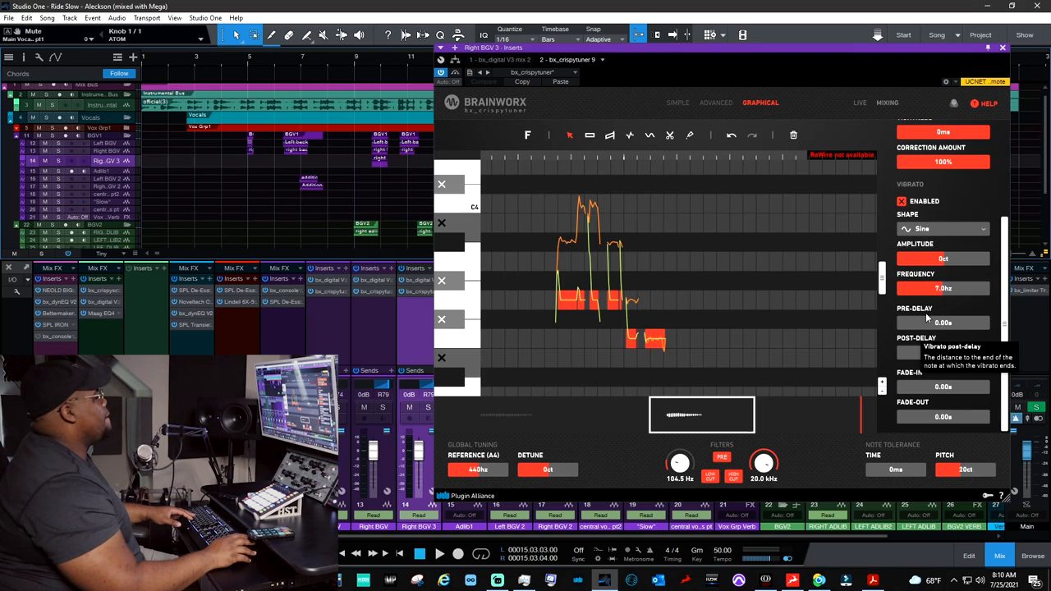
pyautogui.moveTo(943, 258)
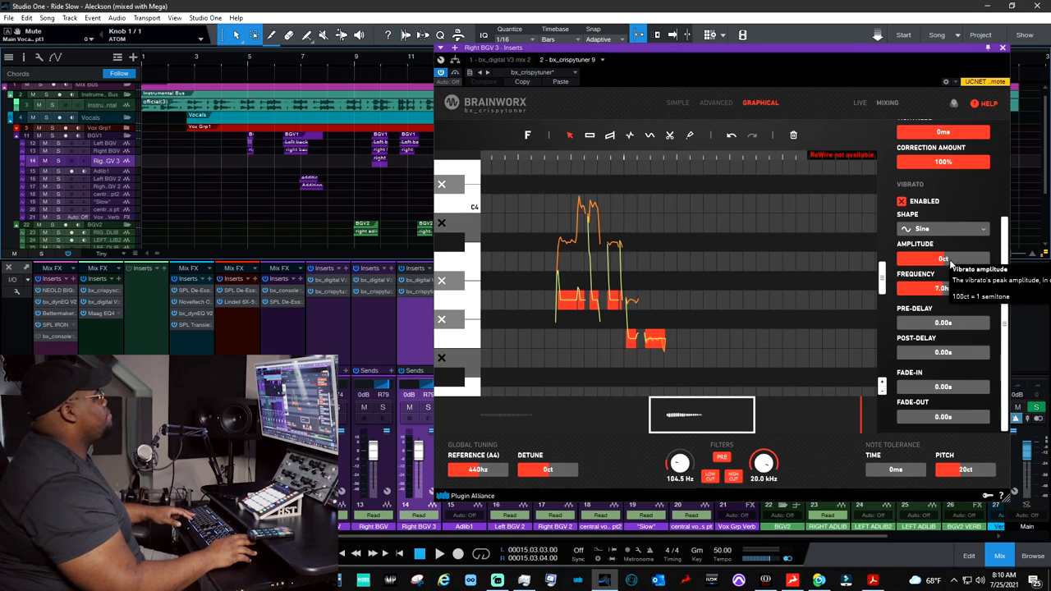